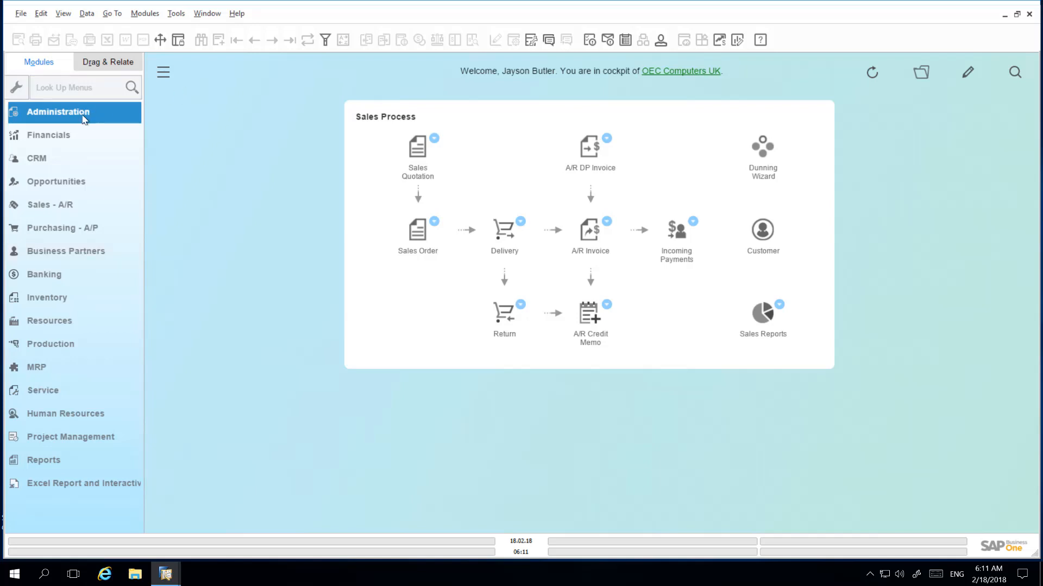
Open General Settings under Administration > System Initialization in the Modules menu
{"action": "left_click", "coordinate": [57, 112]}
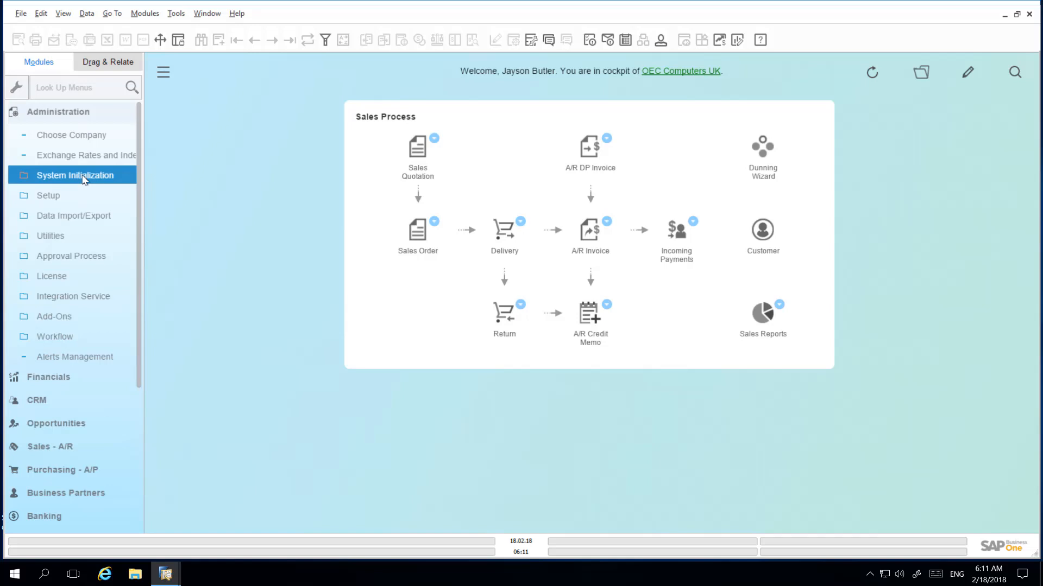
{"action": "left_click", "coordinate": [75, 175]}
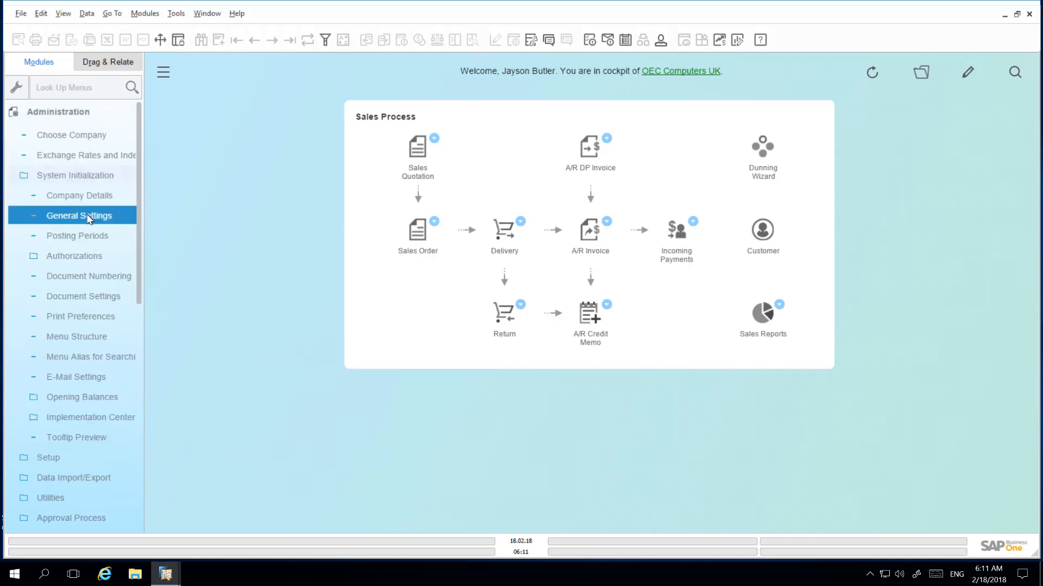
{"action": "left_click", "coordinate": [78, 215]}
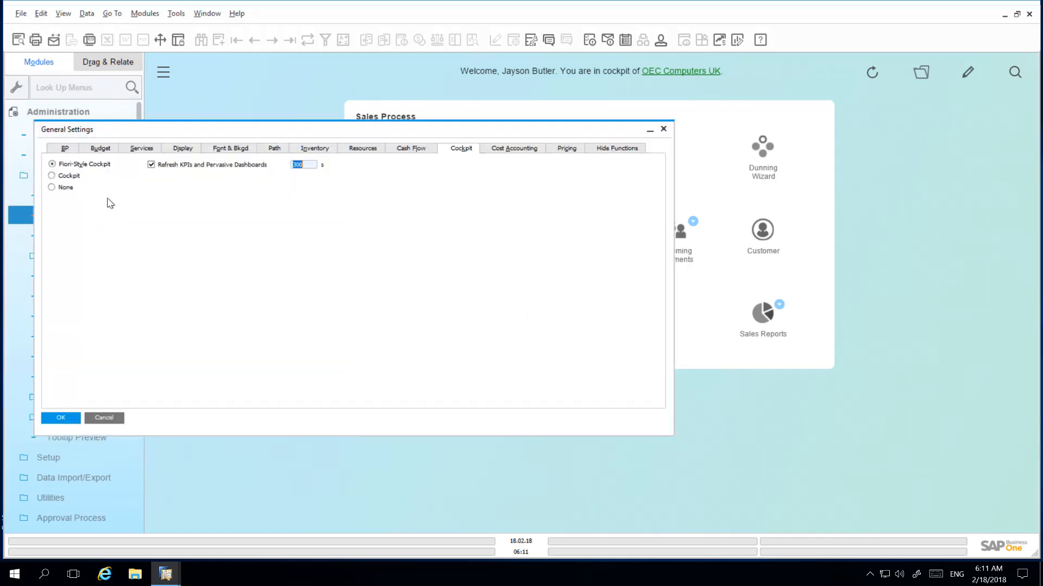
On the Services tab, choose Define New from the Map Service dropdown to list Bing and Google maps
{"action": "left_click", "coordinate": [143, 147]}
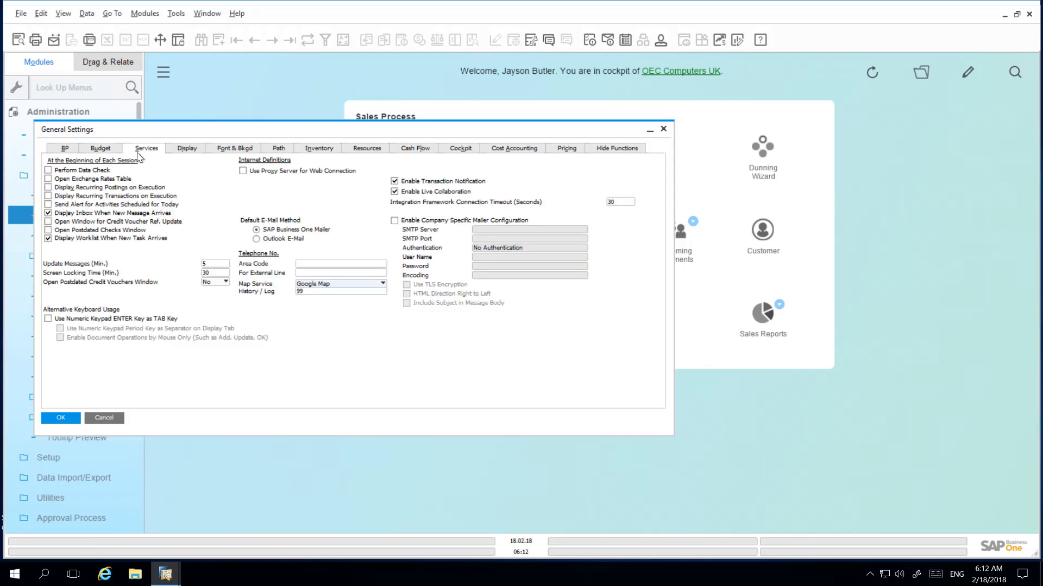
{"action": "mouse_move", "coordinate": [282, 289]}
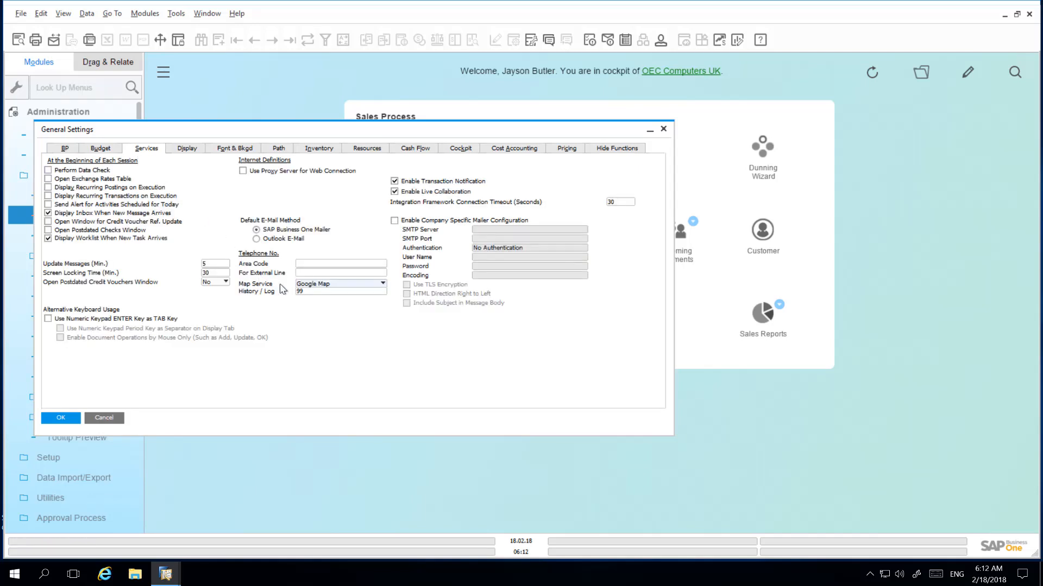
{"action": "left_click", "coordinate": [336, 291]}
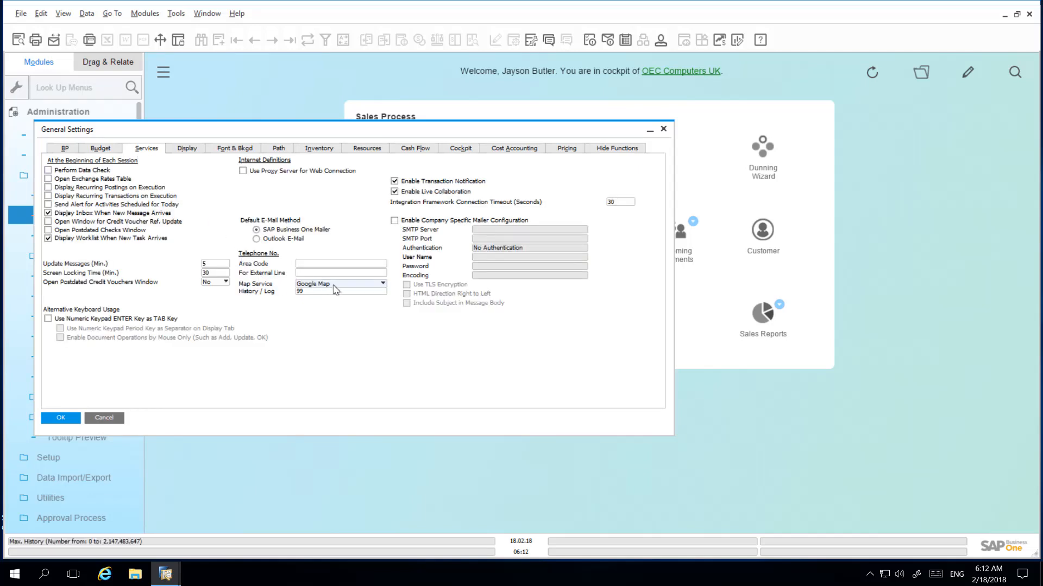
{"action": "left_click", "coordinate": [382, 283]}
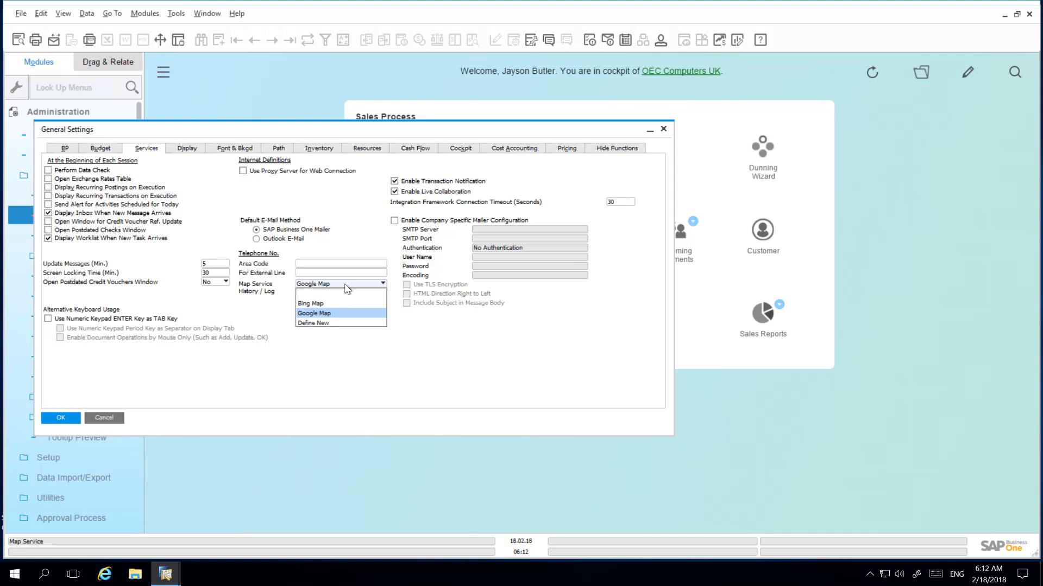
{"action": "left_click", "coordinate": [313, 322]}
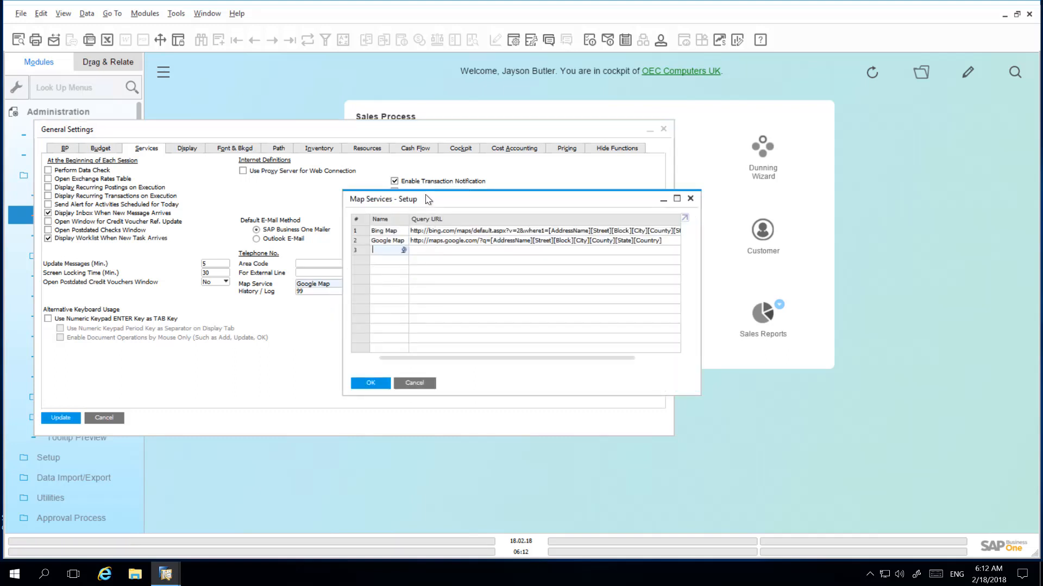
Cancel the Map Services setup, keeping Google Map as the map service
{"action": "left_click", "coordinate": [385, 230]}
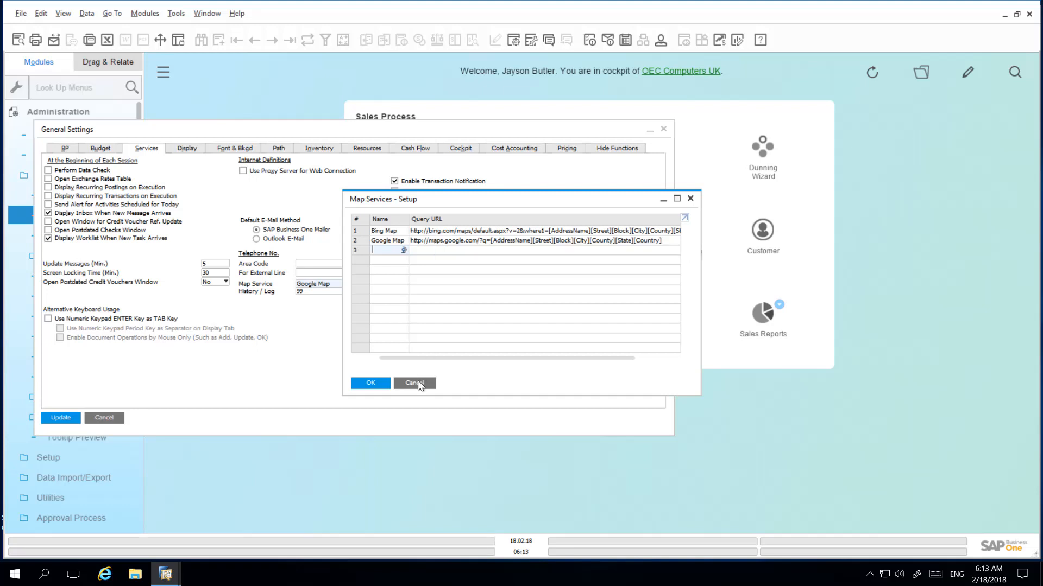
{"action": "left_click", "coordinate": [414, 384]}
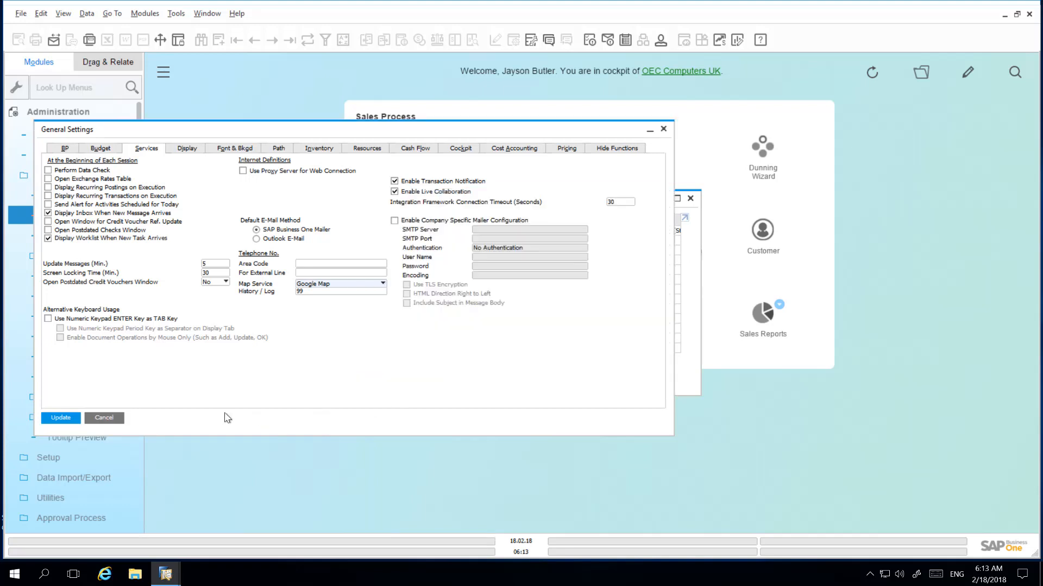
Close General Settings and open Business Partner Master Data via a 'business' menu search
{"action": "left_click", "coordinate": [104, 417]}
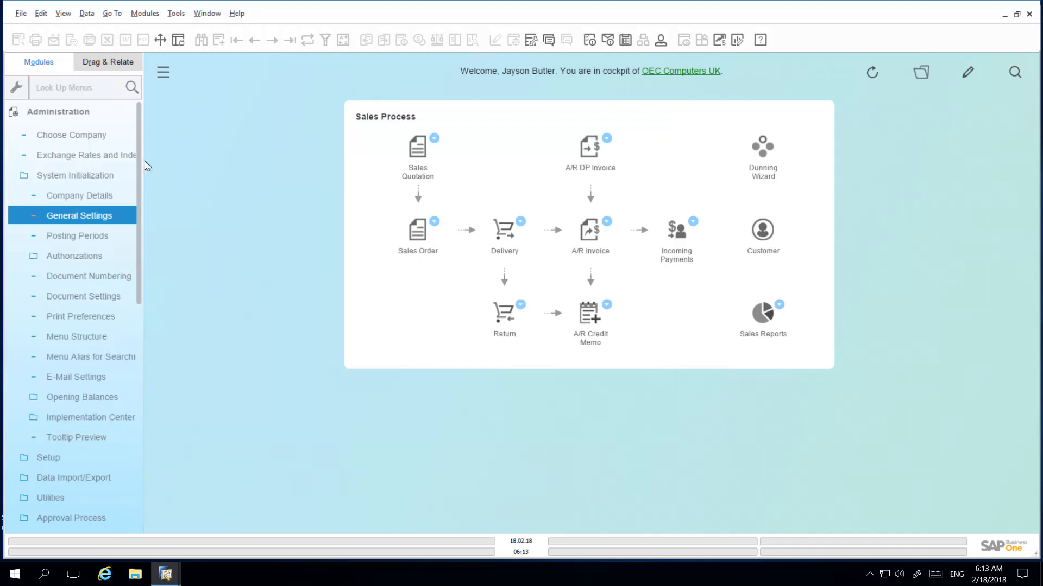
{"action": "left_click", "coordinate": [76, 88]}
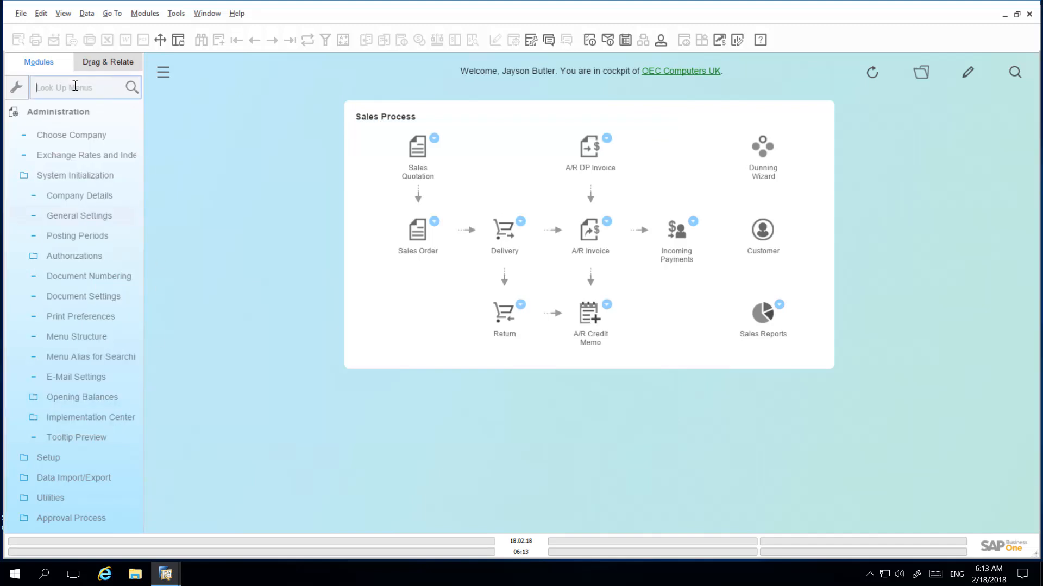
{"action": "type", "text": "business partner"}
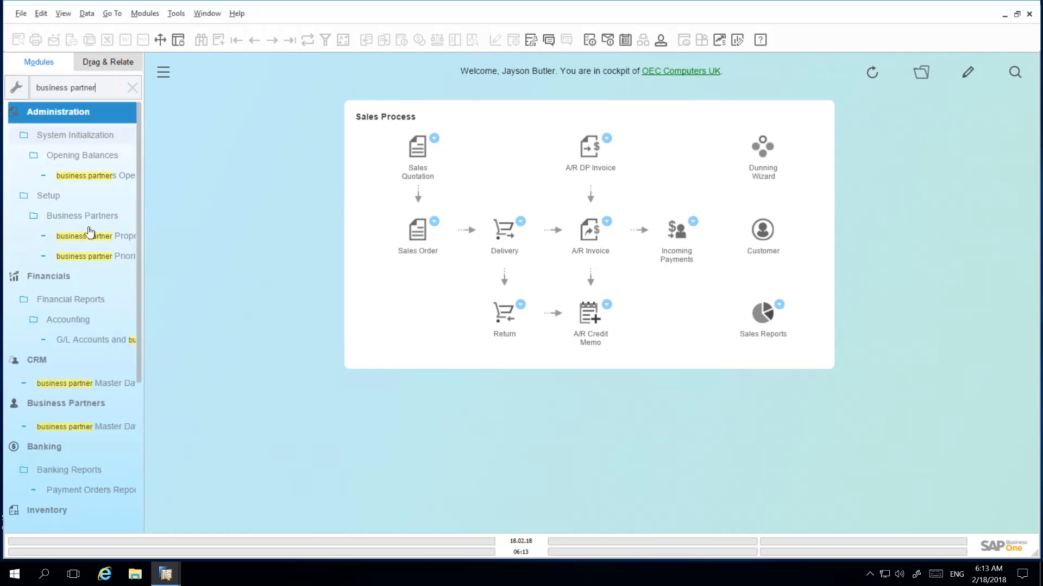
{"action": "left_click", "coordinate": [65, 426]}
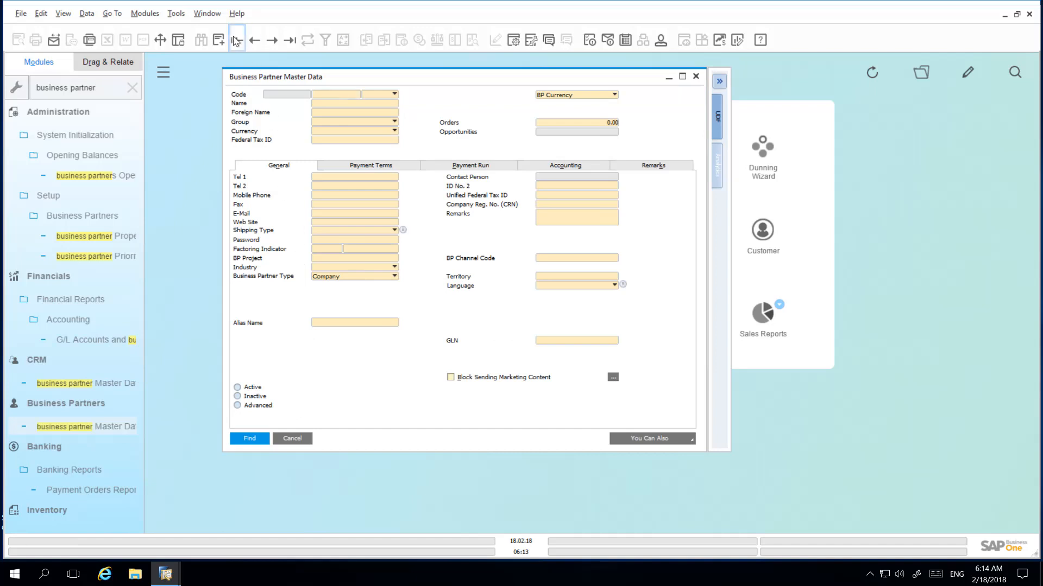
Show Maxi-Teq's Hendon Way ship-to address on Google Maps, then close the browser
{"action": "left_click", "coordinate": [249, 439]}
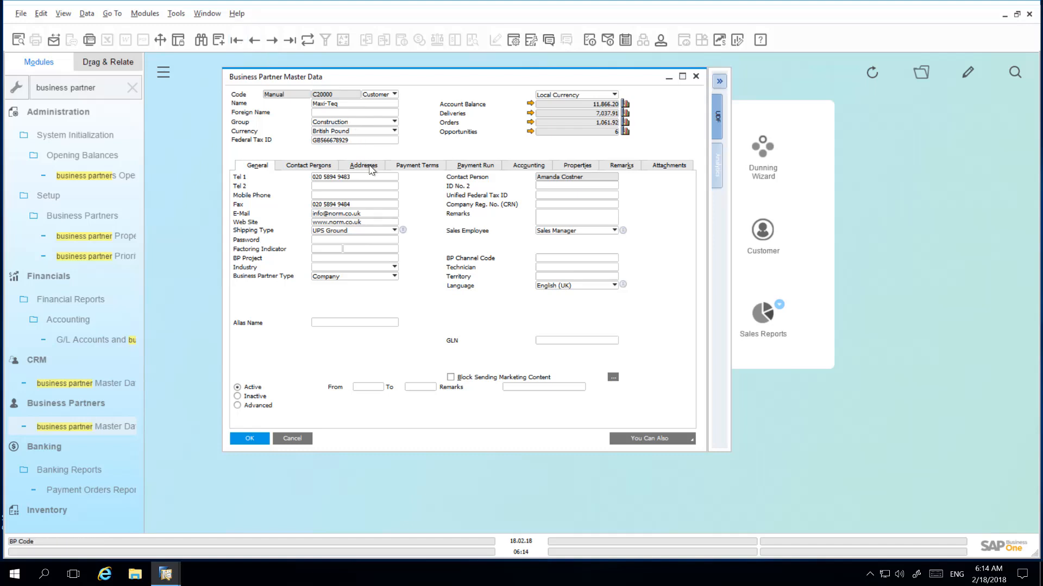
{"action": "left_click", "coordinate": [363, 165]}
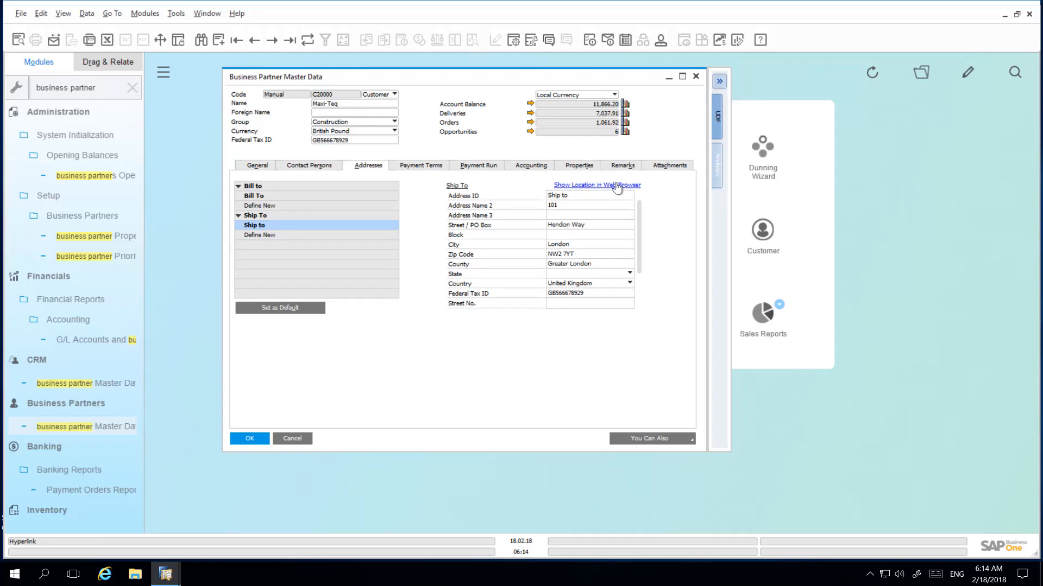
{"action": "left_click", "coordinate": [596, 184]}
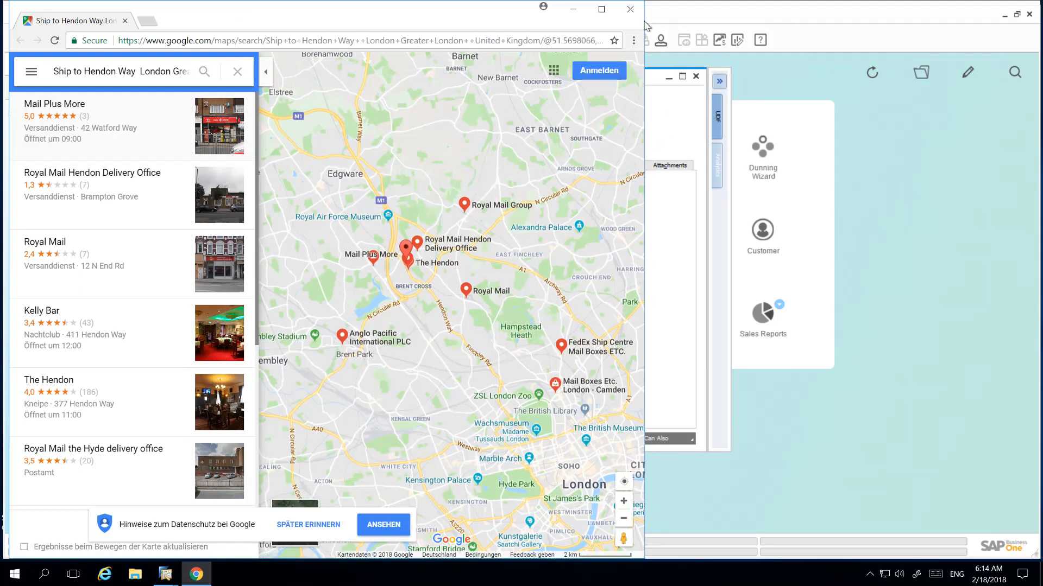
{"action": "left_click", "coordinate": [162, 574]}
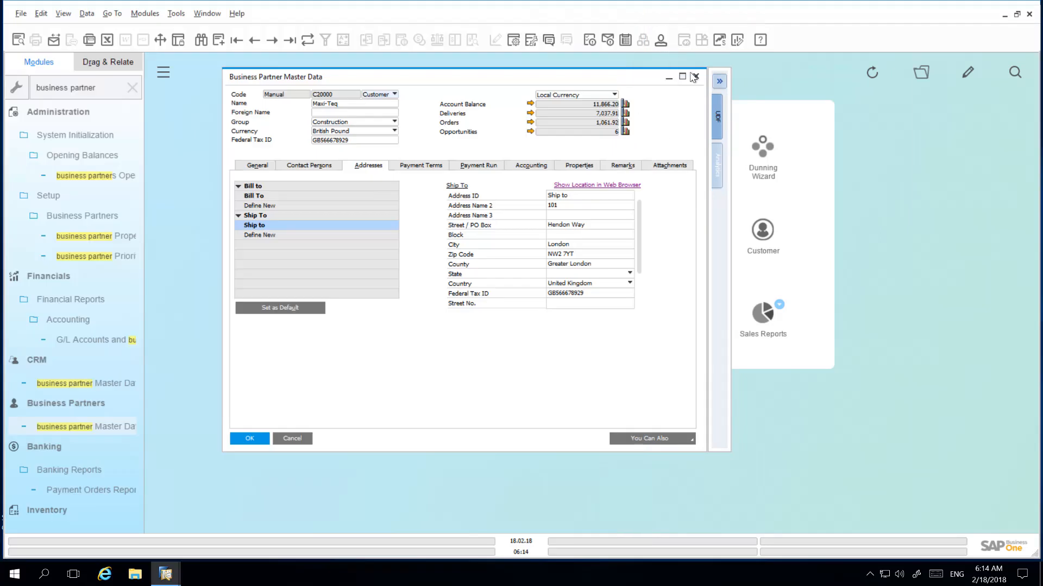
Close the business partner record and open Warehouses - Setup via a 'warehouses' menu search
{"action": "left_click", "coordinate": [694, 76]}
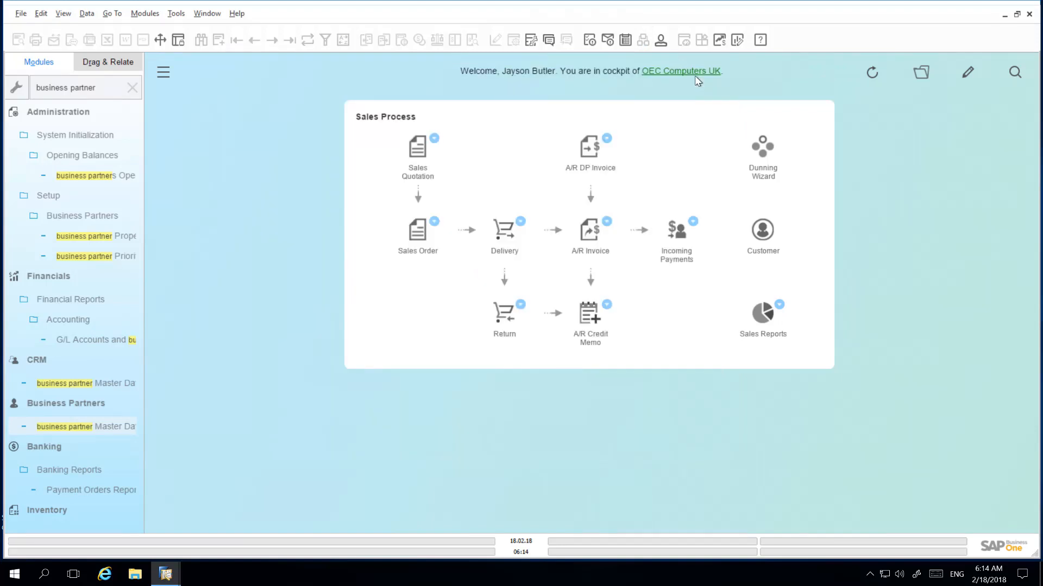
{"action": "mouse_move", "coordinate": [223, 93]}
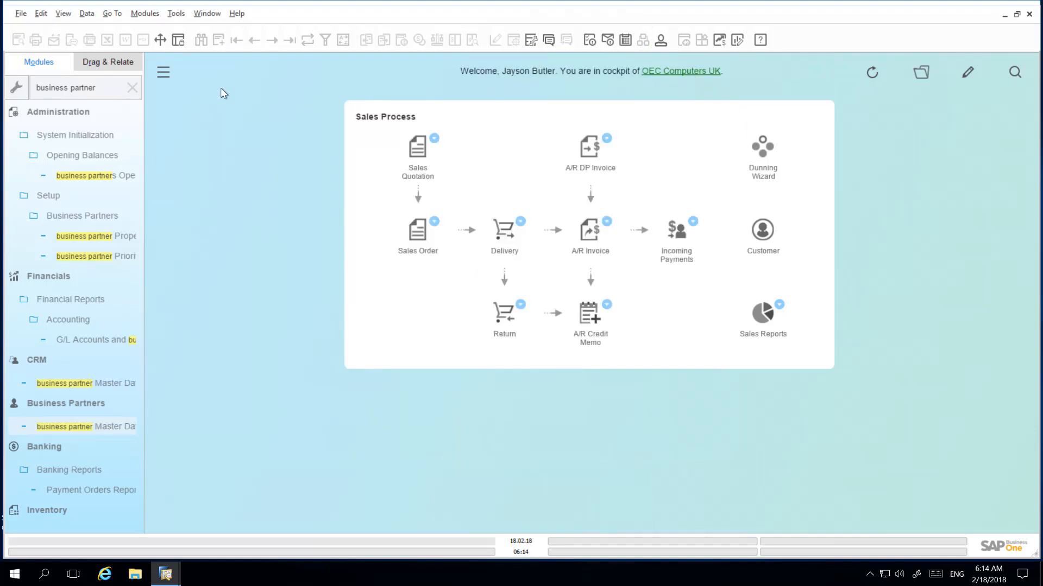
{"action": "left_click", "coordinate": [131, 87]}
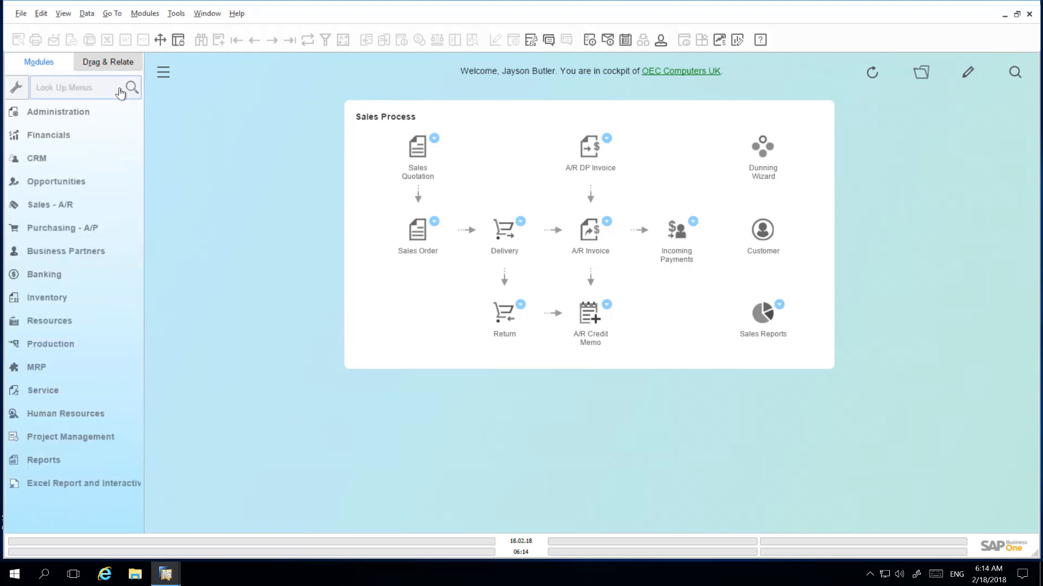
{"action": "type", "text": "warehouses"}
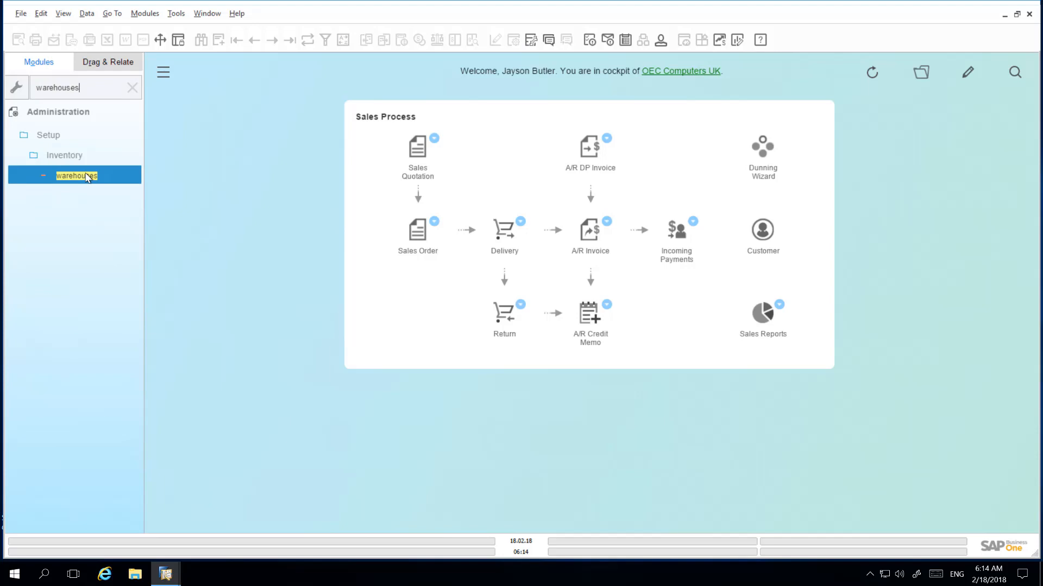
{"action": "double_click", "coordinate": [76, 175]}
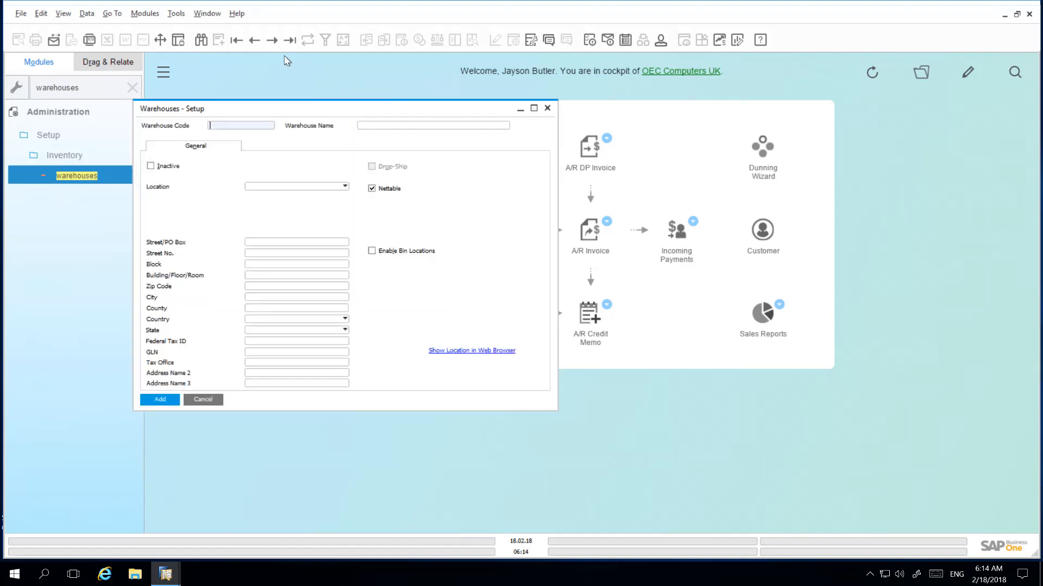